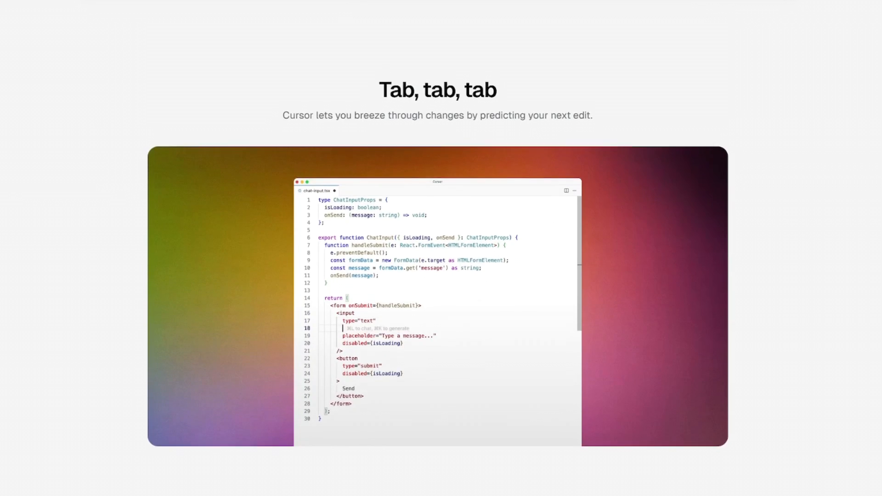
{"action": "scroll", "scroll_direction": "down", "scroll_amount": 3}
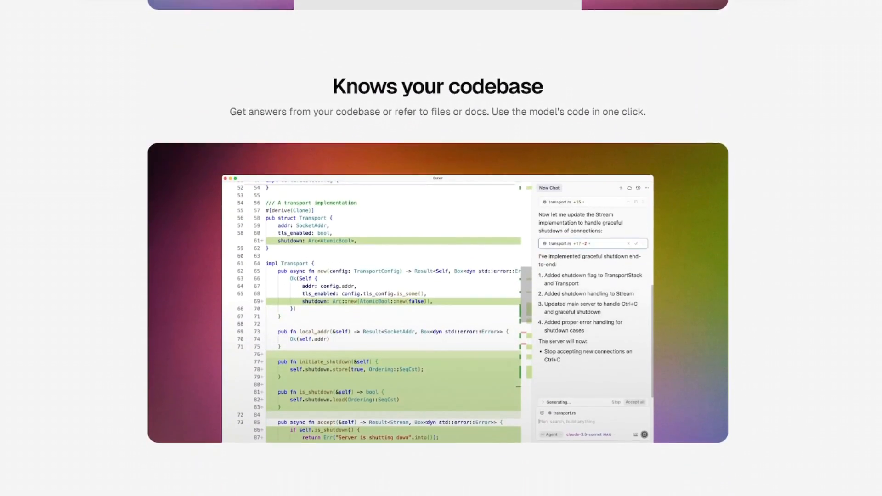